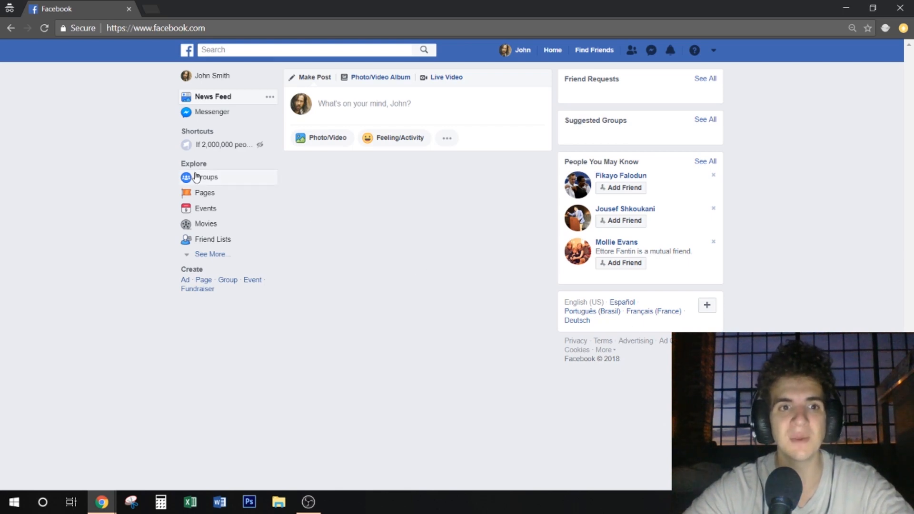
# Go to the Groups discovery page and start creating a new group.
pyautogui.click(205, 177)
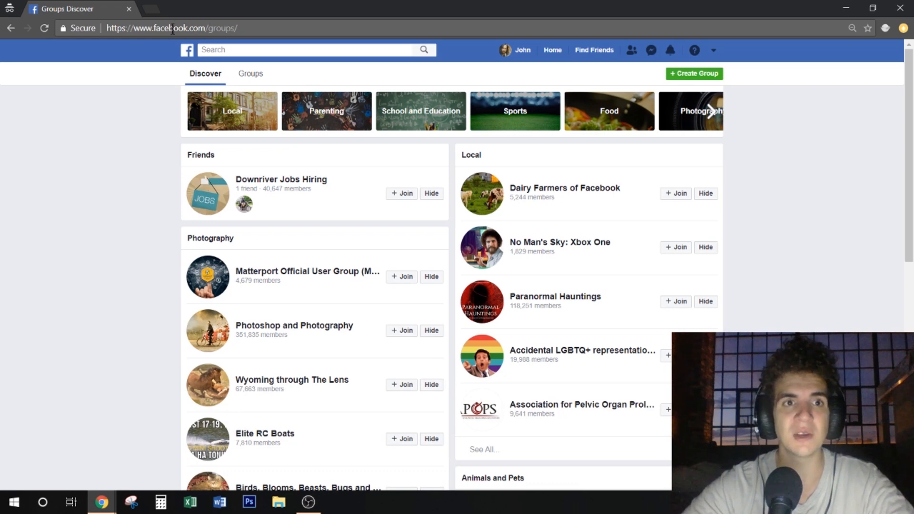
pyautogui.moveTo(221, 127)
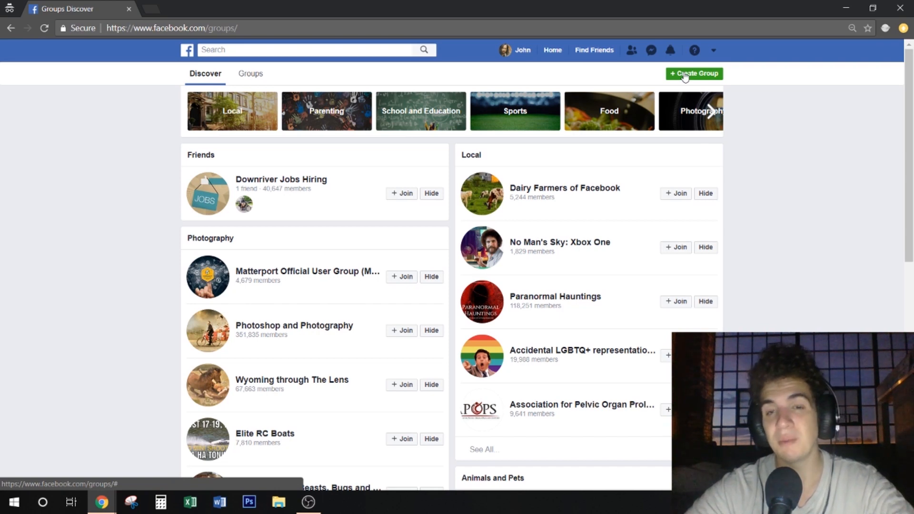
pyautogui.click(693, 74)
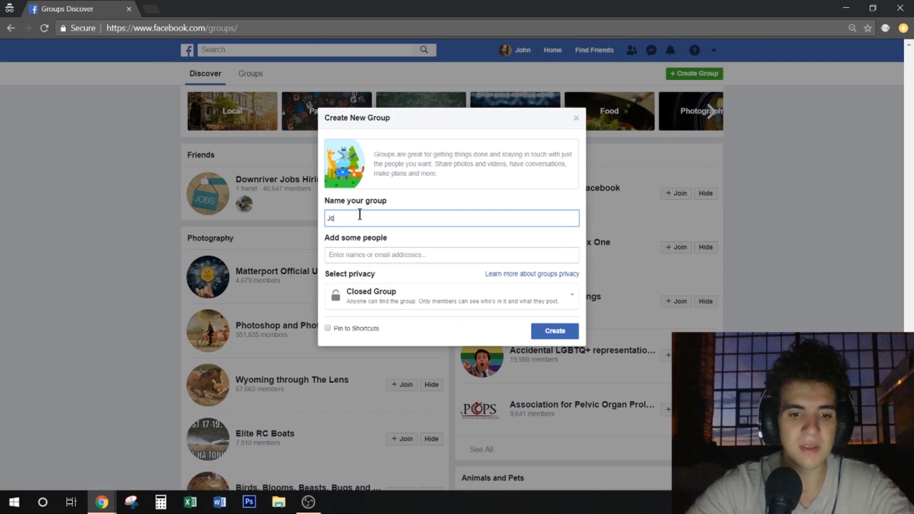
# Name the group 'John's Group', add 'john' as a member, and create it as a Closed Group.
pyautogui.write("John's Group")
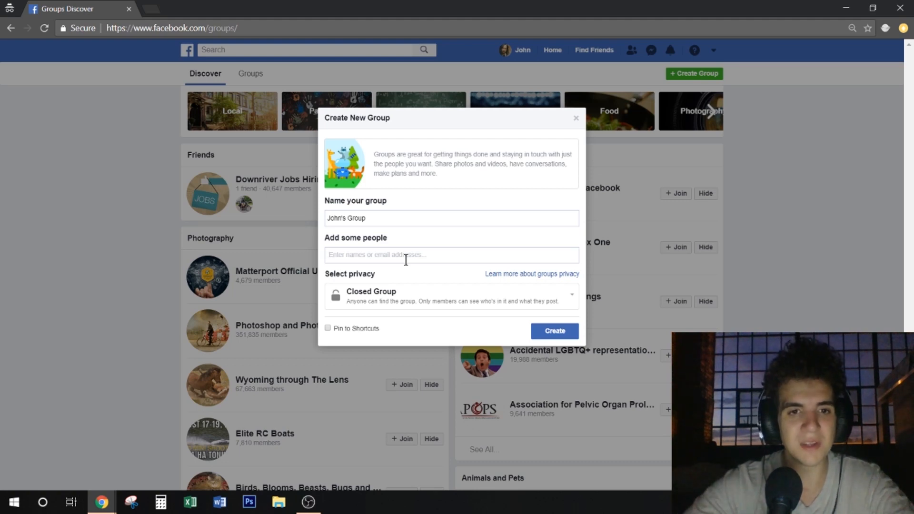
pyautogui.write('john')
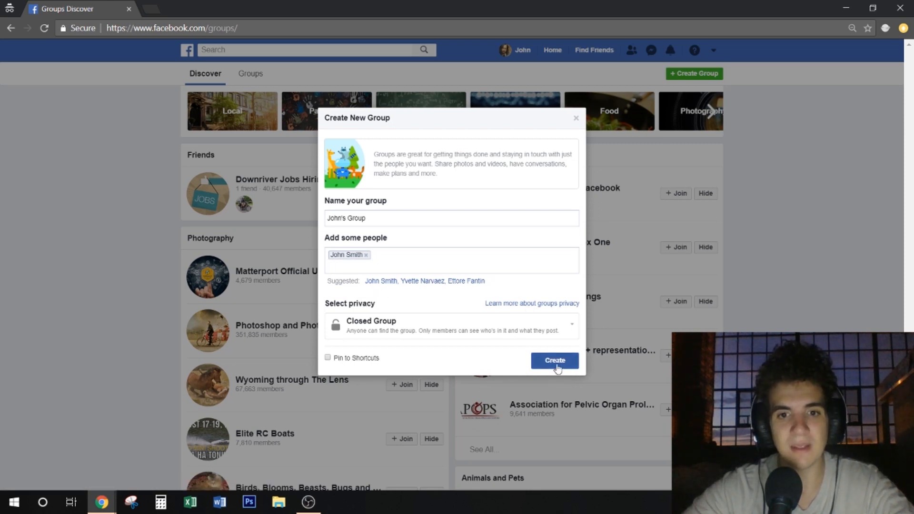
pyautogui.click(553, 361)
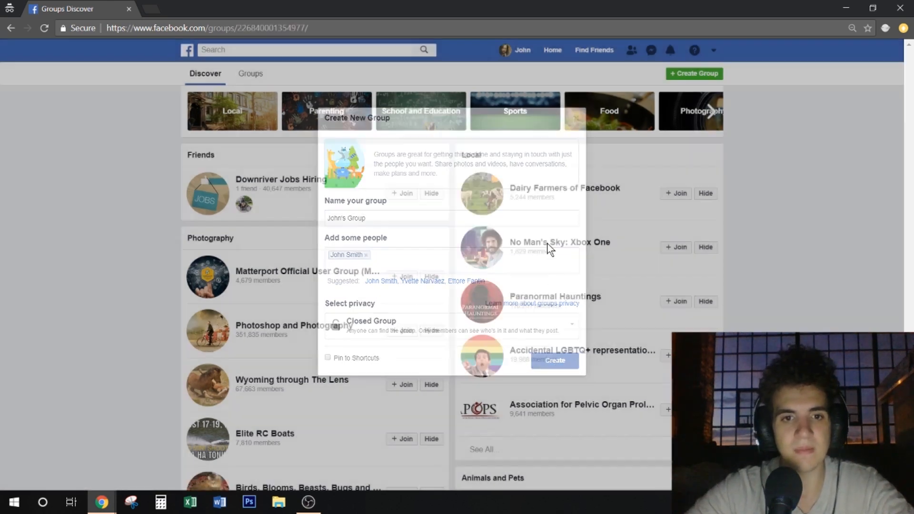
# Draft a test post 'hi', discard it, and bring back the empty post composer.
pyautogui.click(554, 361)
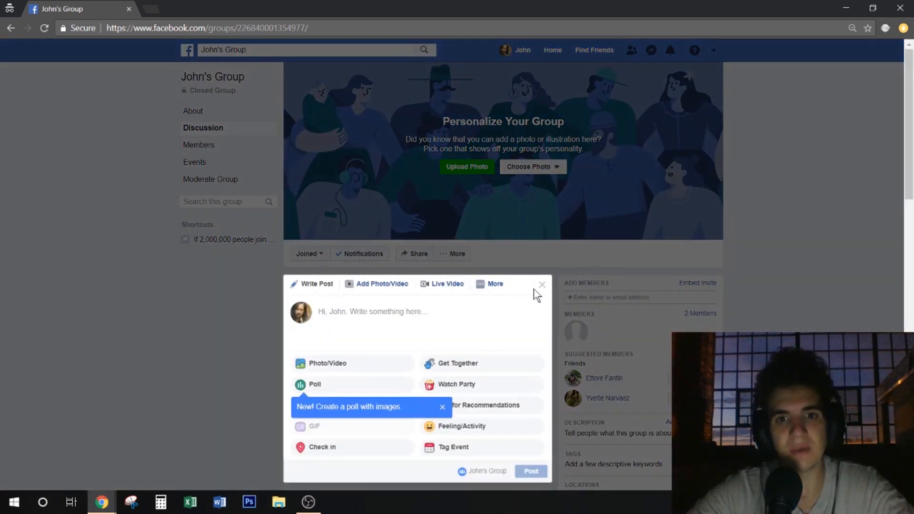
pyautogui.write('hi')
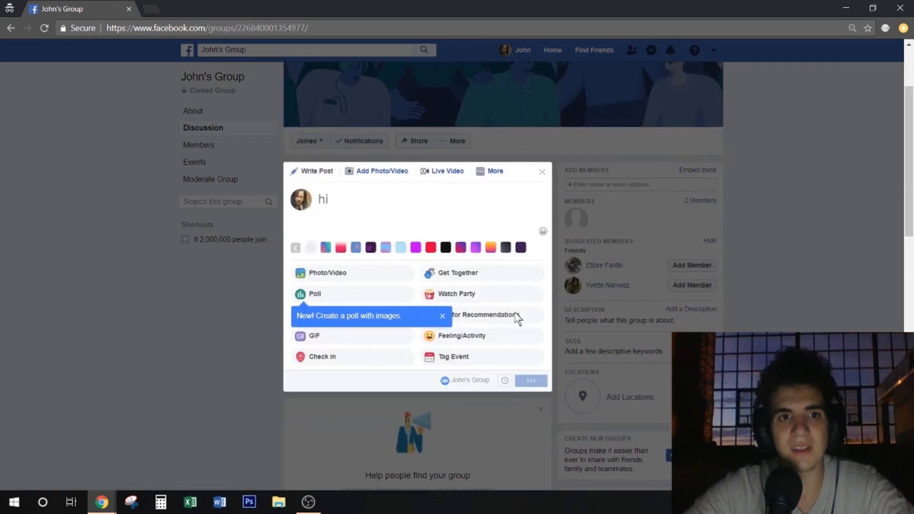
pyautogui.click(530, 380)
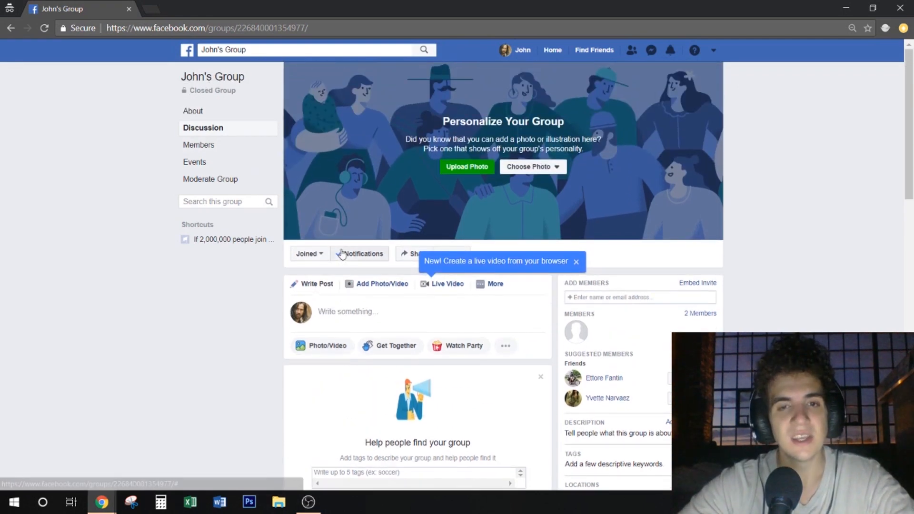
pyautogui.click(494, 283)
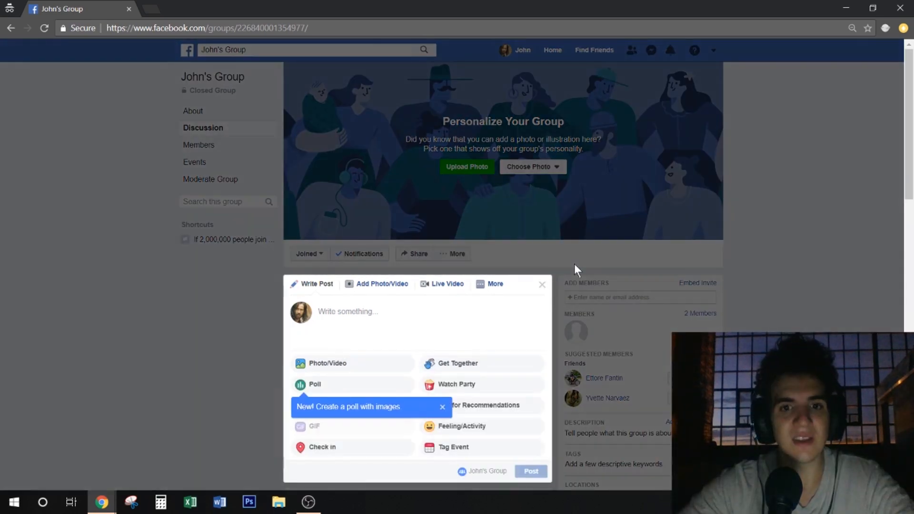